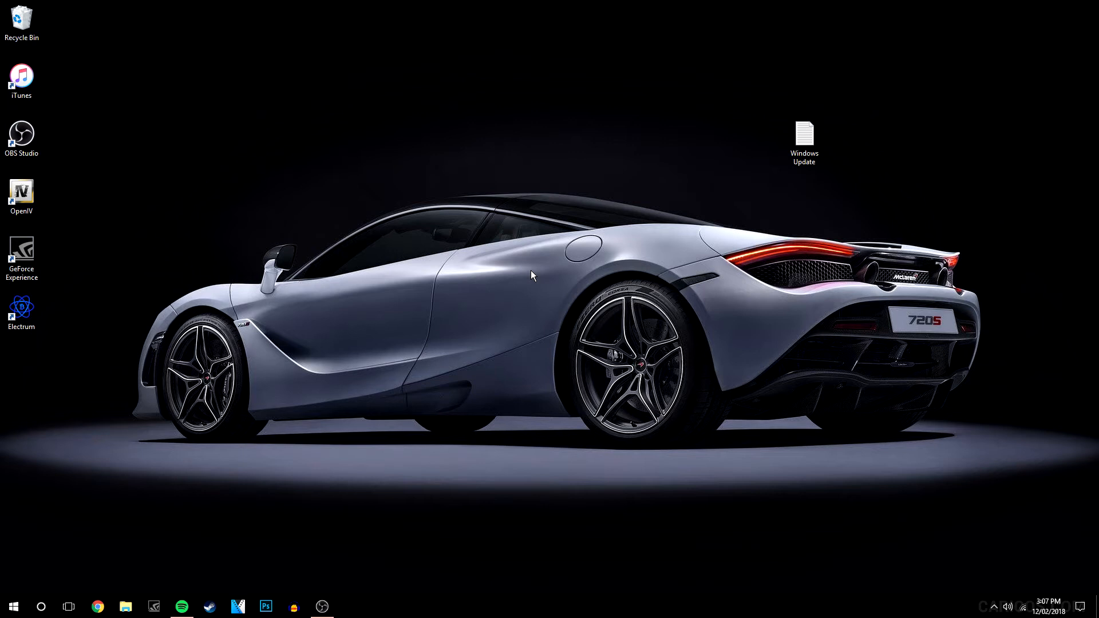
- Reach Update & Security in Settings and show the installed update history with the failed 0x80070bc2 update
{"action": "left_click", "coordinate": [1082, 607]}
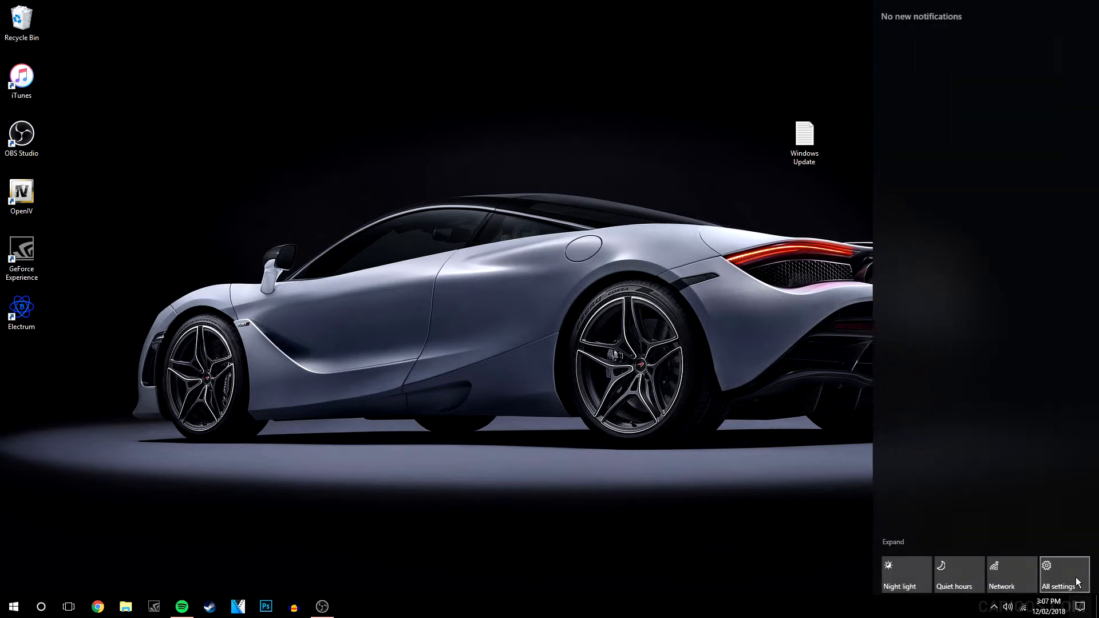
{"action": "left_click", "coordinate": [1059, 573]}
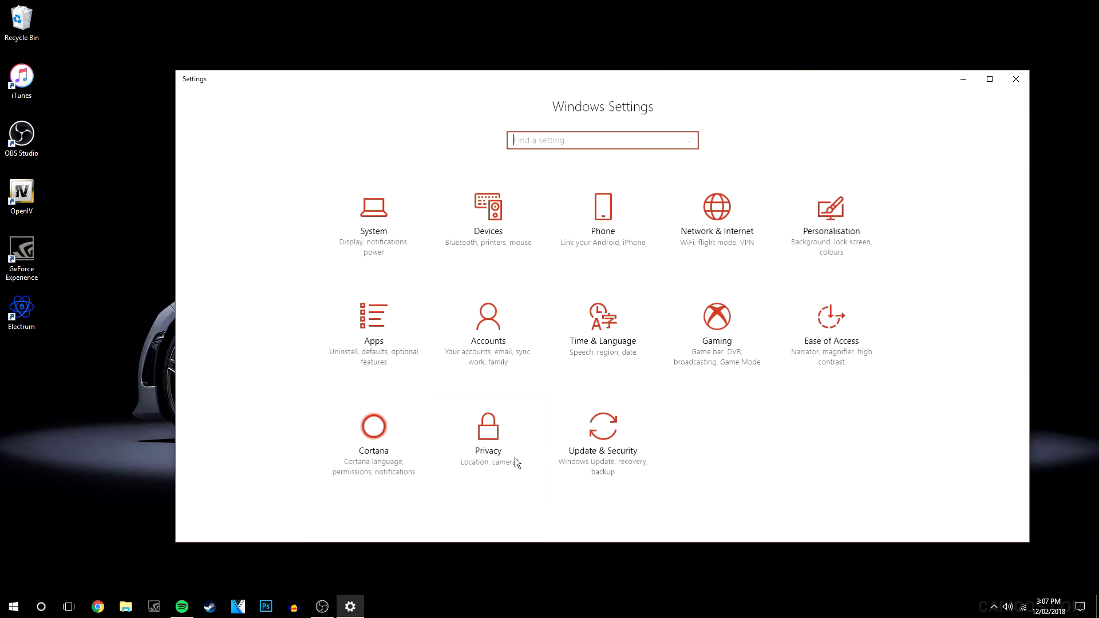
{"action": "left_click", "coordinate": [601, 426]}
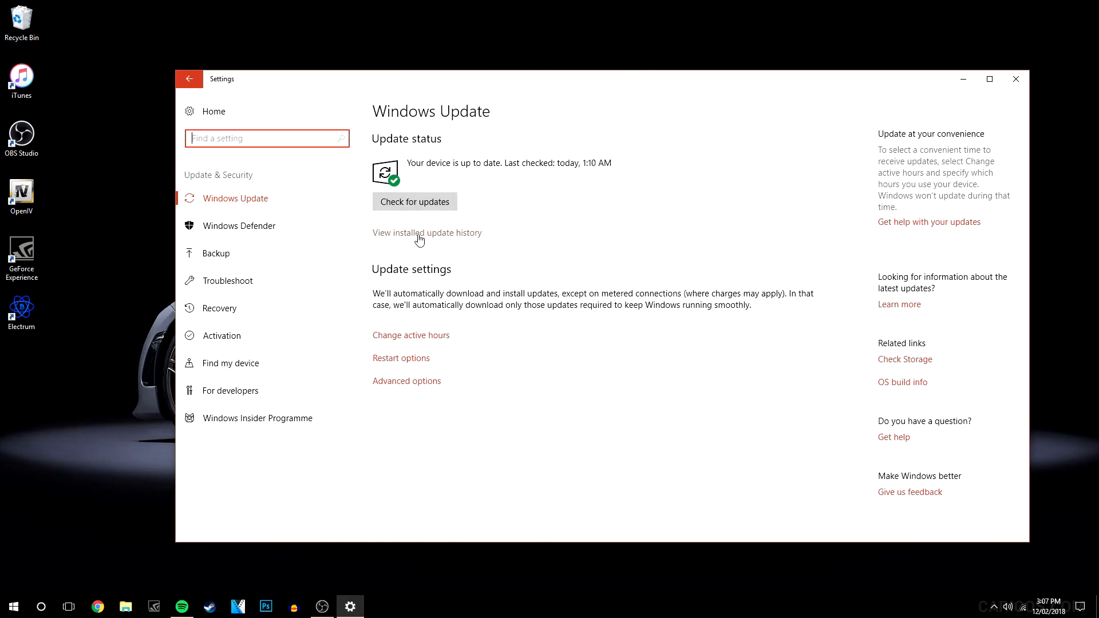
{"action": "left_click", "coordinate": [427, 232]}
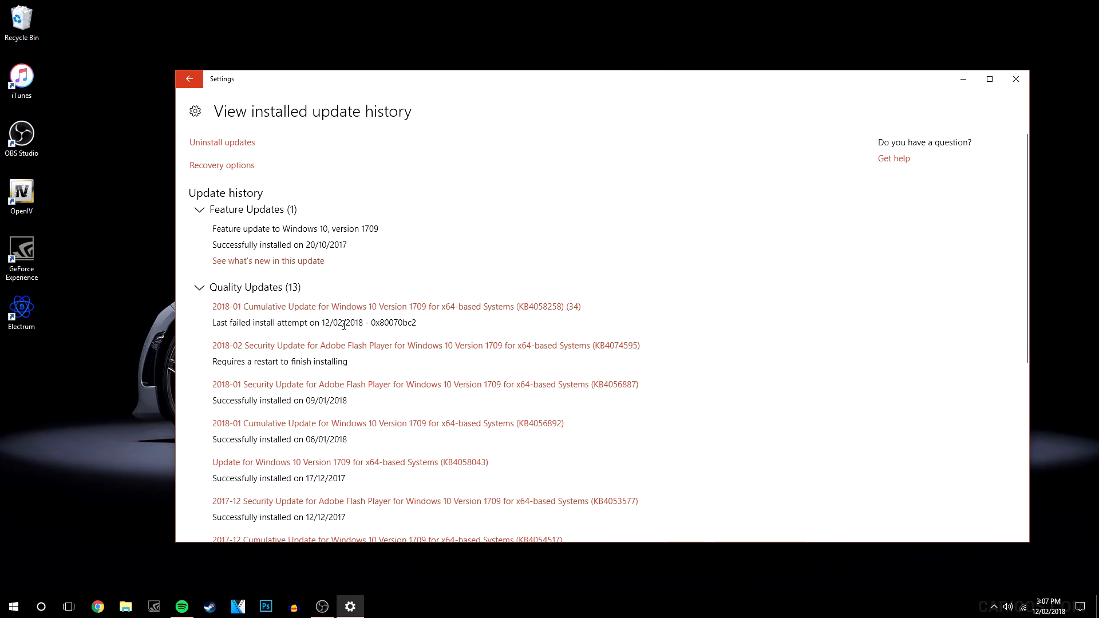
{"action": "mouse_move", "coordinate": [429, 324]}
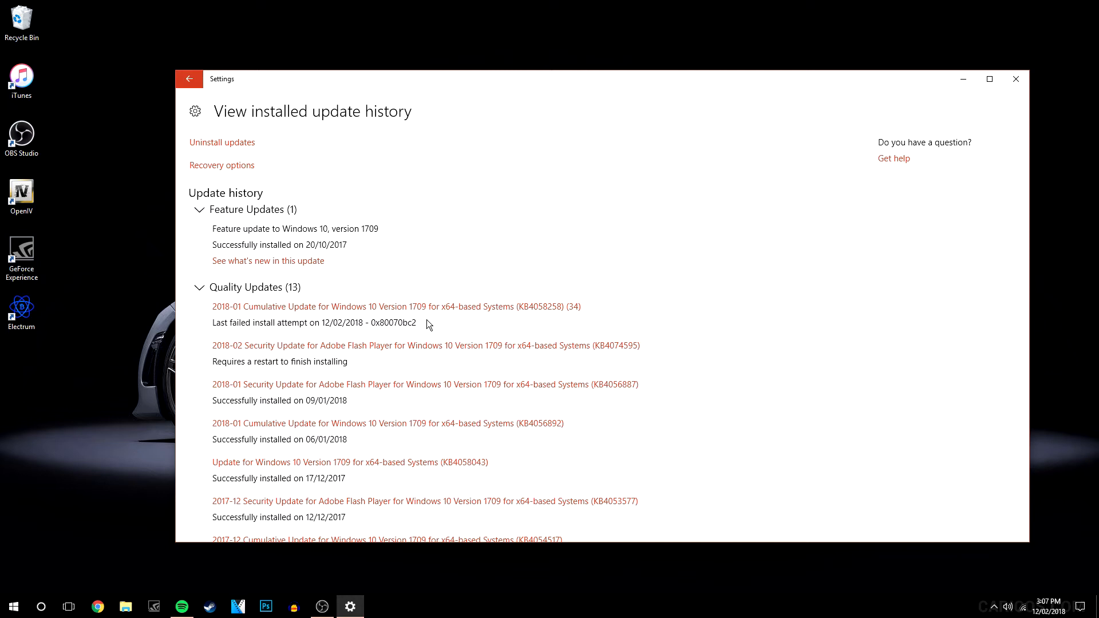
- Put Settings away, launch an Administrator Command Prompt from the Start menu, and select the Windows Update desktop file
{"action": "left_click", "coordinate": [1016, 79]}
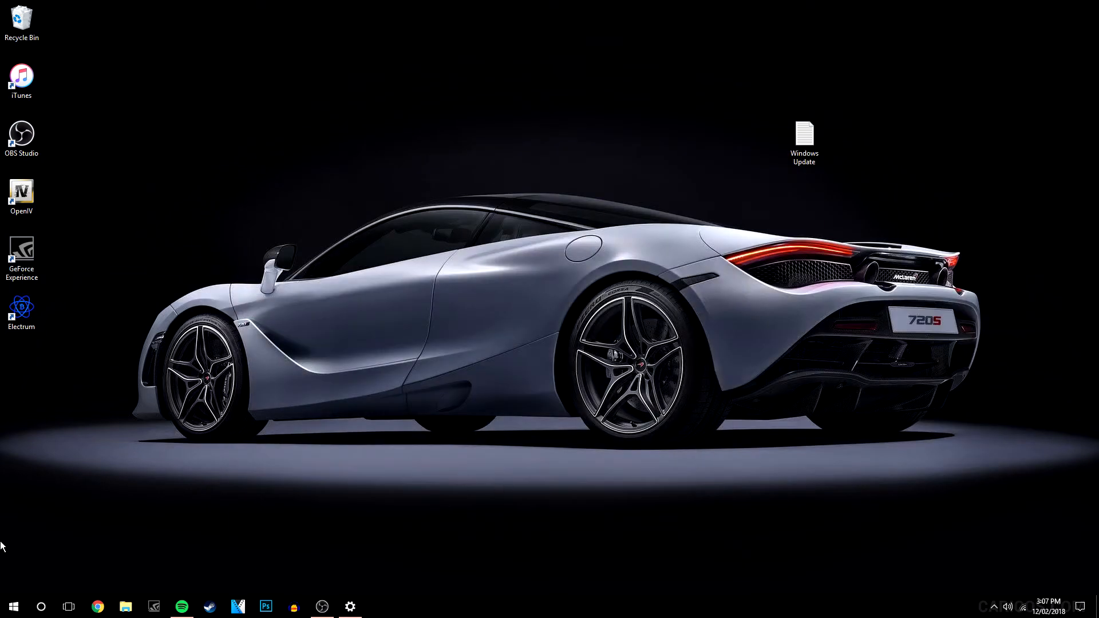
{"action": "right_click", "coordinate": [13, 607]}
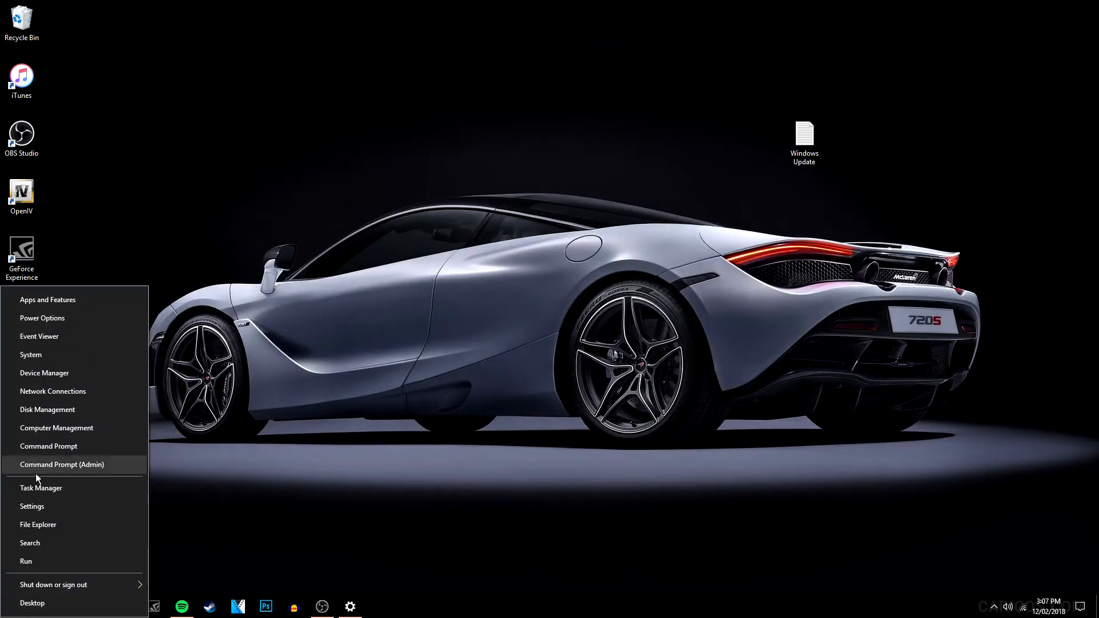
{"action": "left_click", "coordinate": [62, 464]}
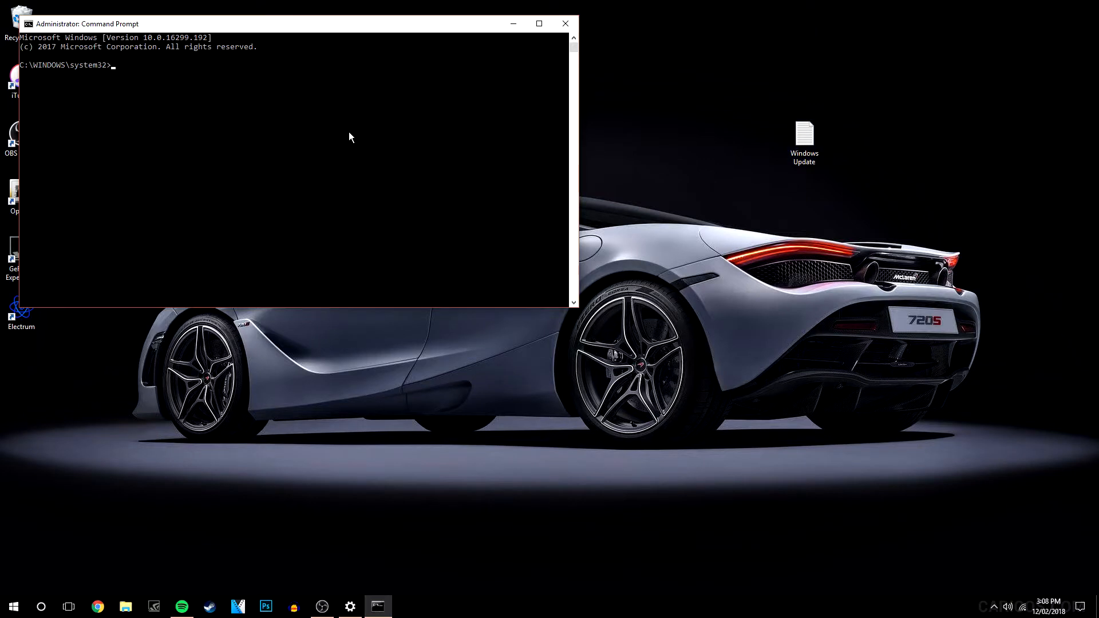
{"action": "left_click", "coordinate": [803, 136]}
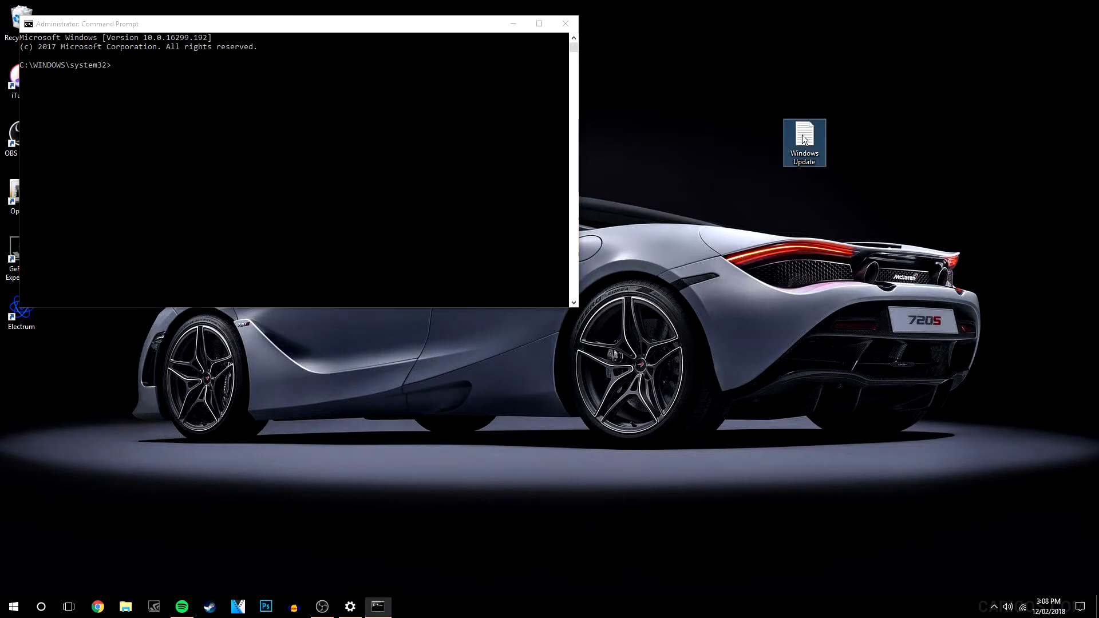
- Show the Windows Update notes in Notepad beside Command Prompt and review the folder-renaming steps 5 and 6
{"action": "double_click", "coordinate": [804, 139]}
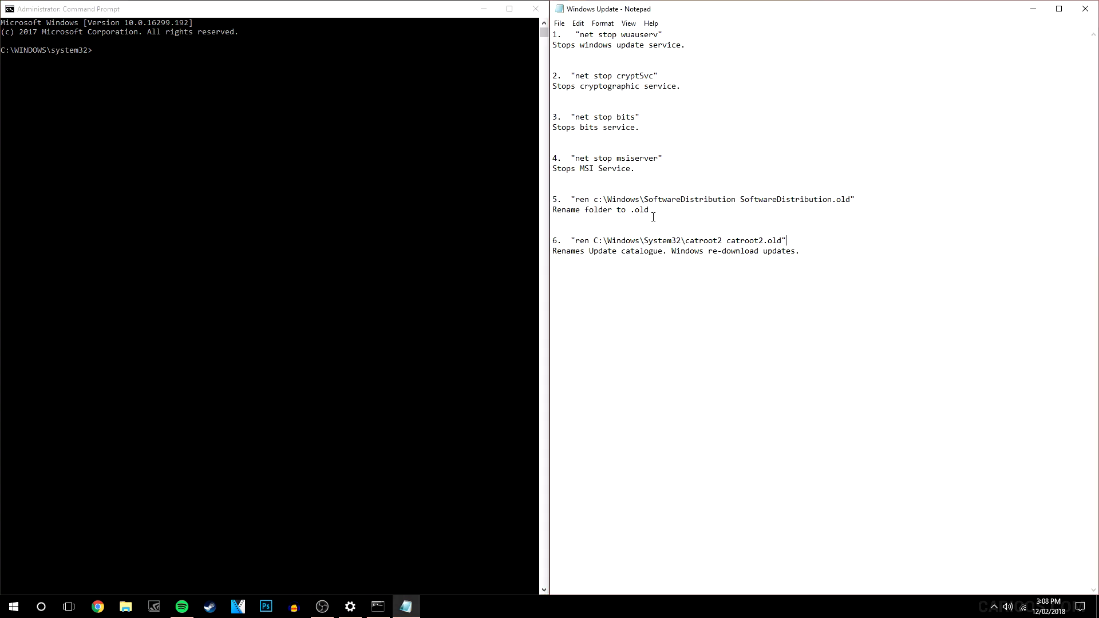
{"action": "left_click_drag", "start_coordinate": [574, 199], "coordinate": [800, 251]}
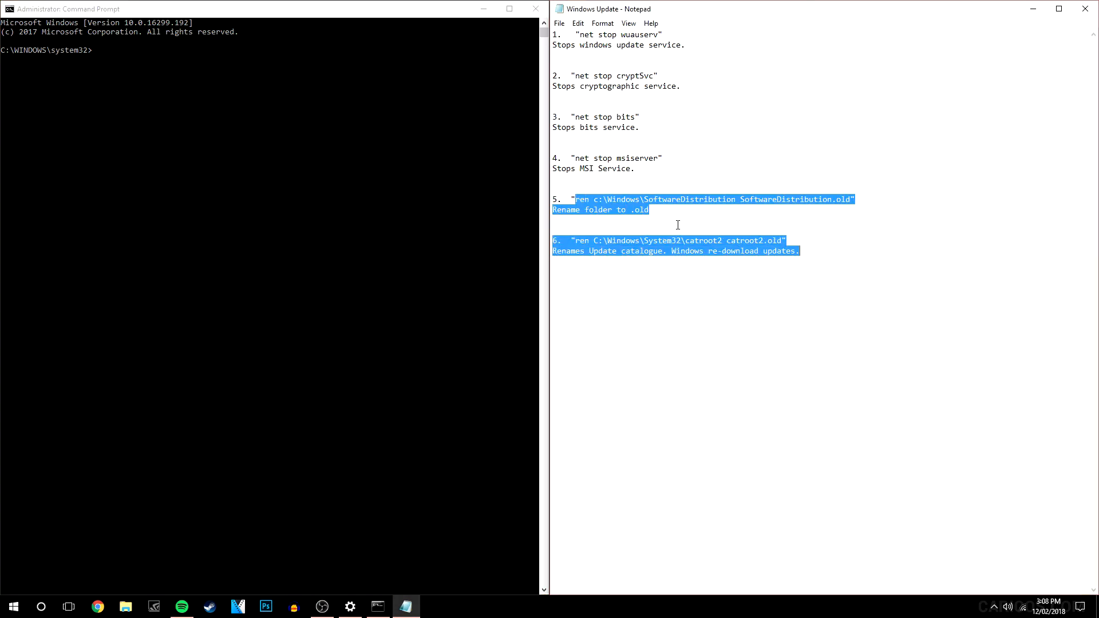
{"action": "left_click", "coordinate": [678, 224]}
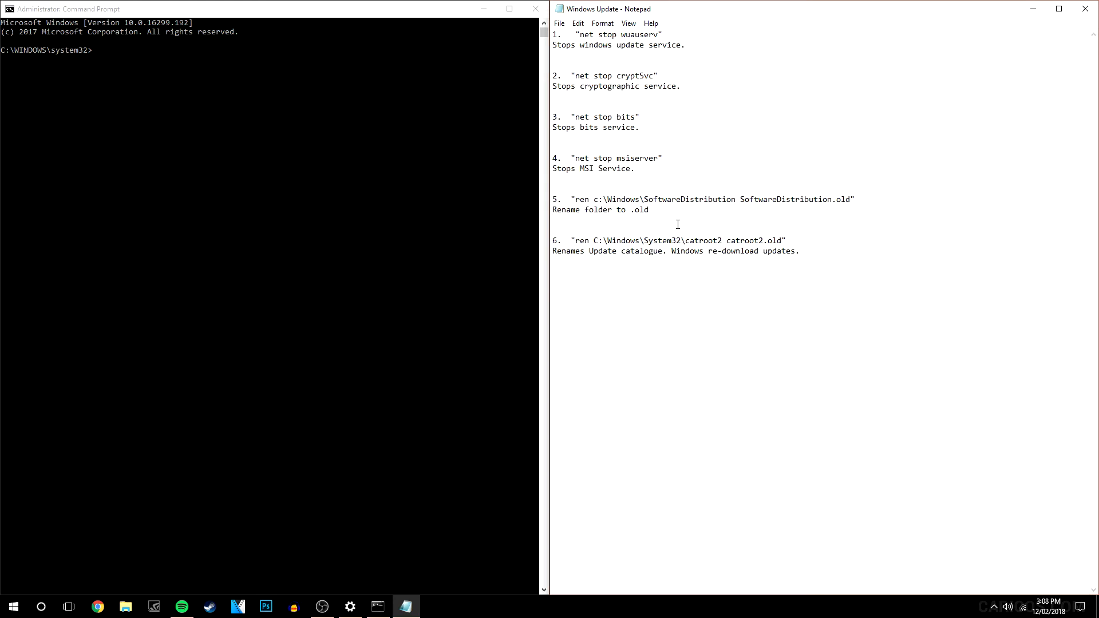
{"action": "double_click", "coordinate": [673, 199]}
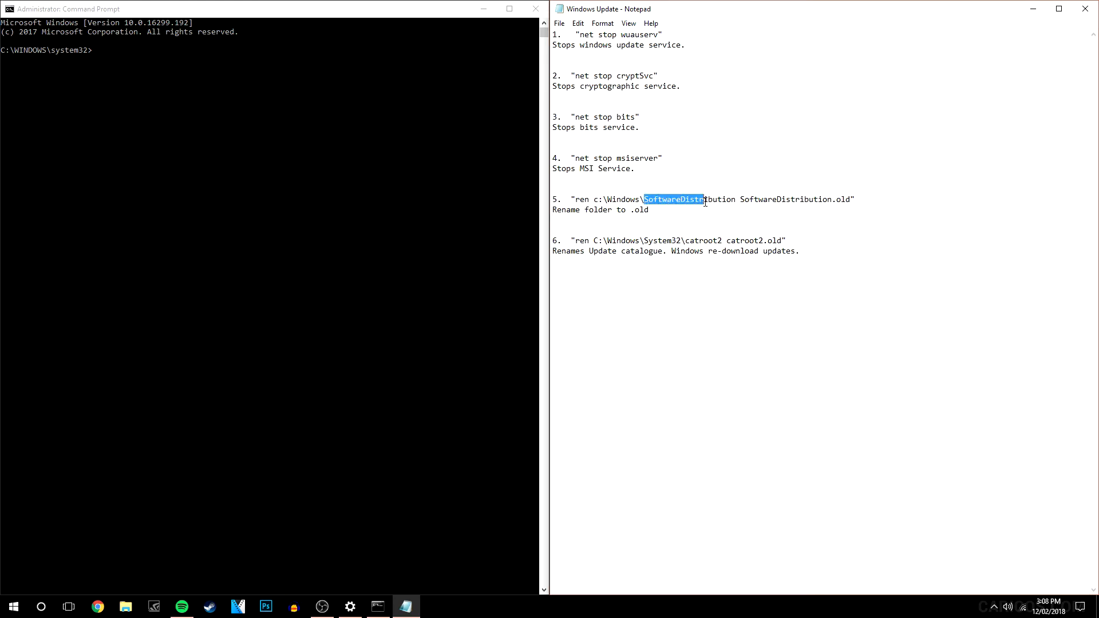
{"action": "left_click", "coordinate": [581, 216]}
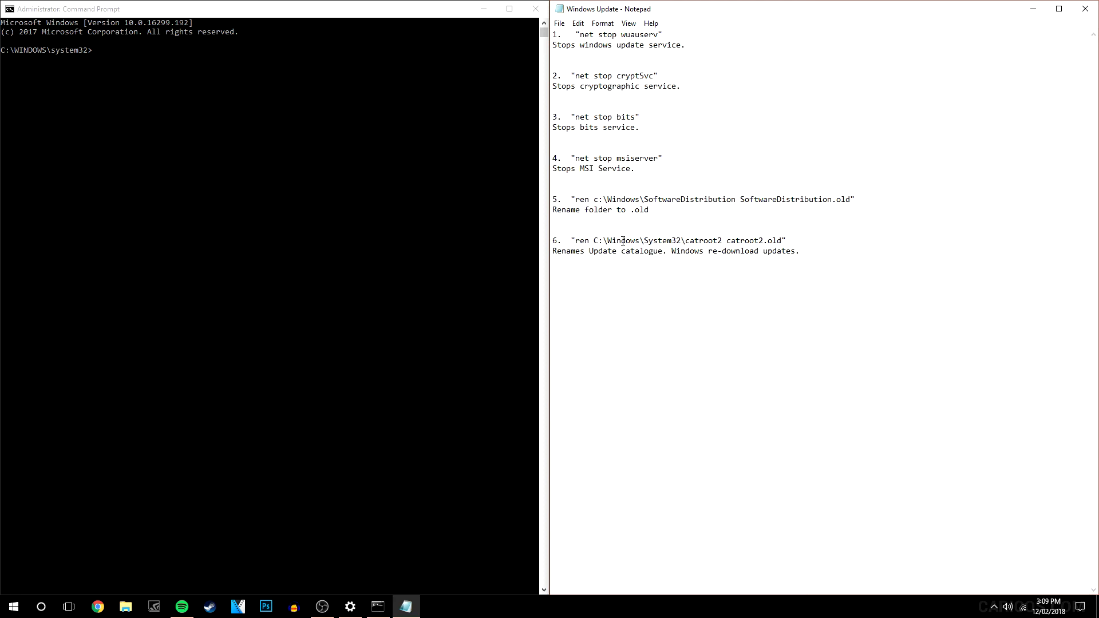
{"action": "left_click", "coordinate": [698, 199]}
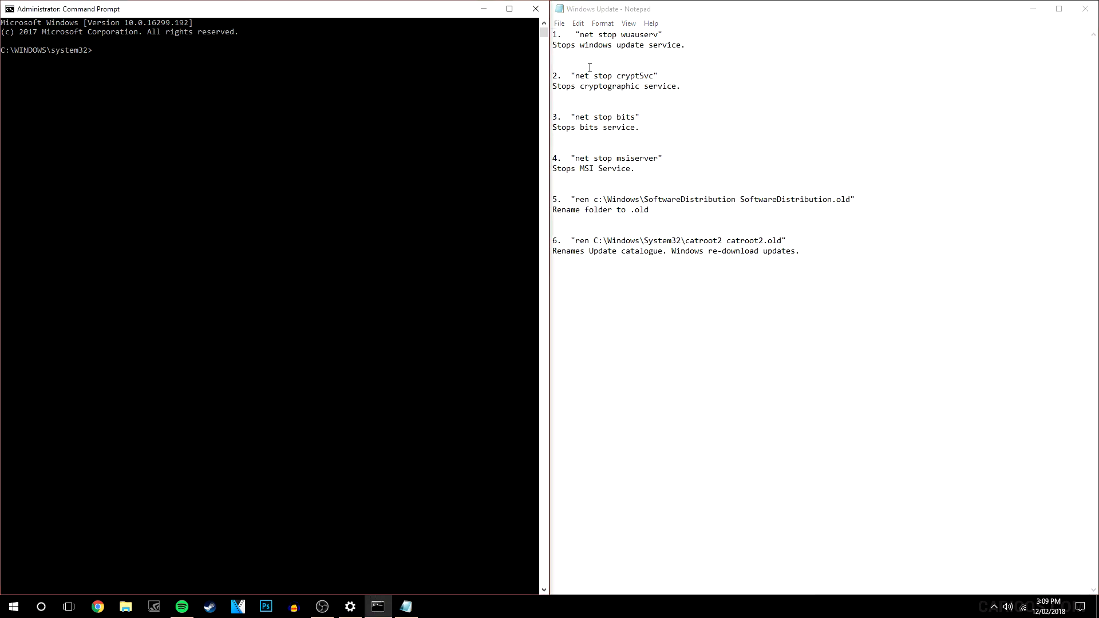
{"action": "mouse_move", "coordinate": [581, 36]}
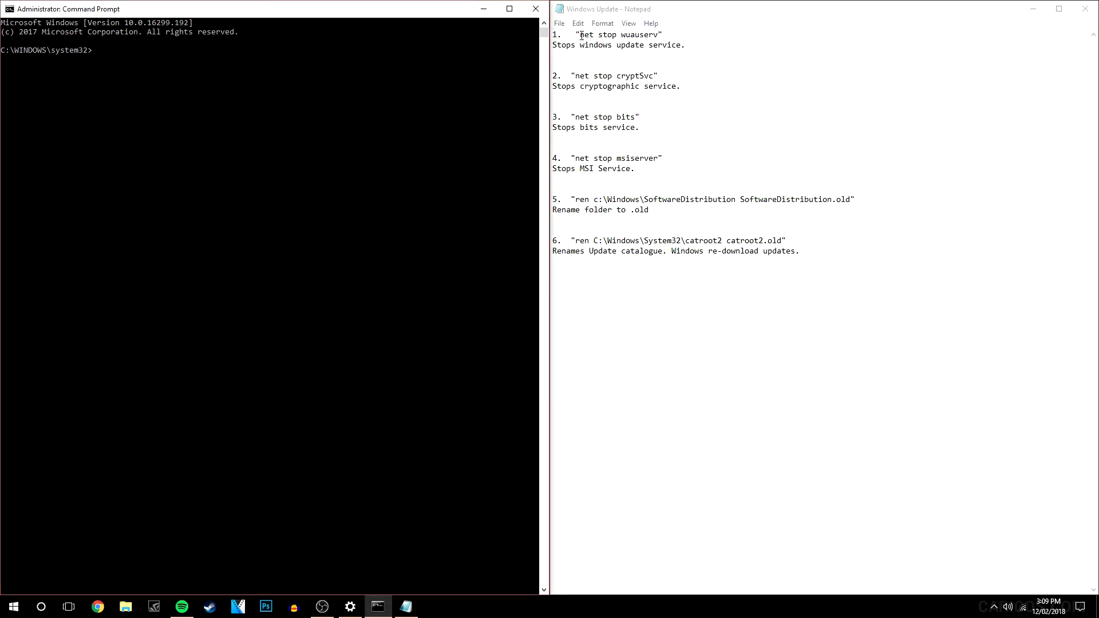
- Run 'net stop wuauserv' in the admin Command Prompt to stop the Windows Update service
{"action": "double_click", "coordinate": [611, 34]}
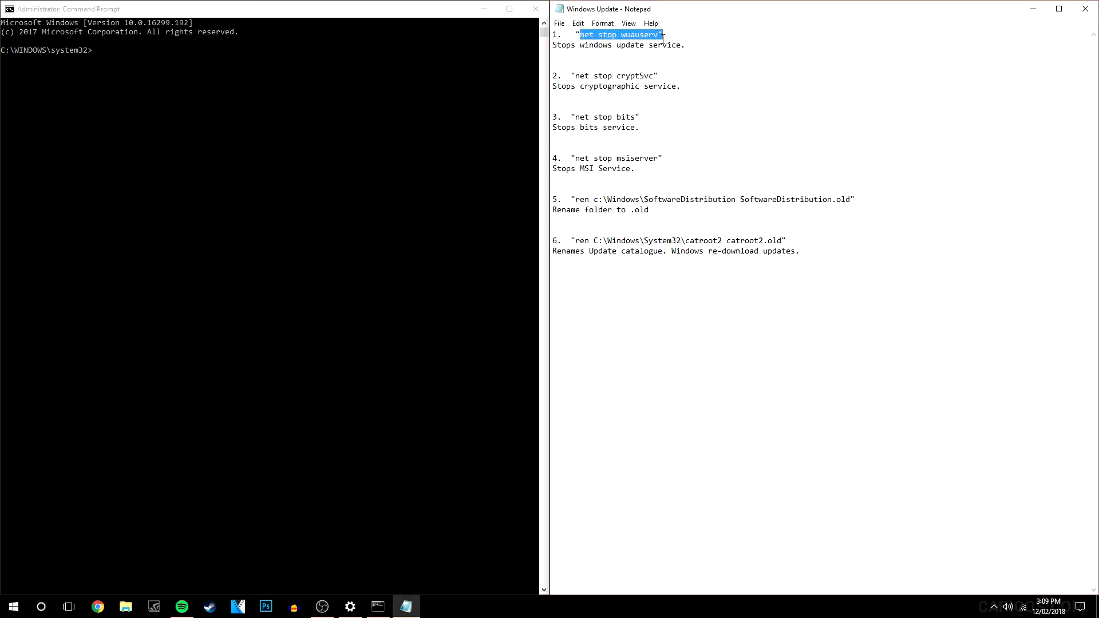
{"action": "right_click", "coordinate": [623, 33]}
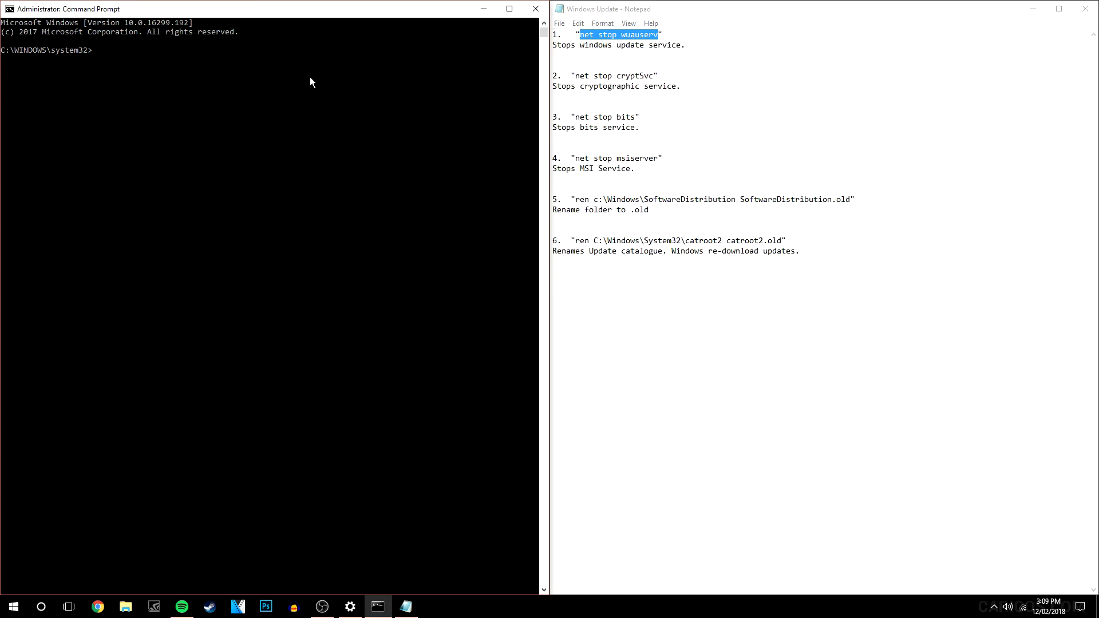
{"action": "type", "text": "net stop wuauserv"}
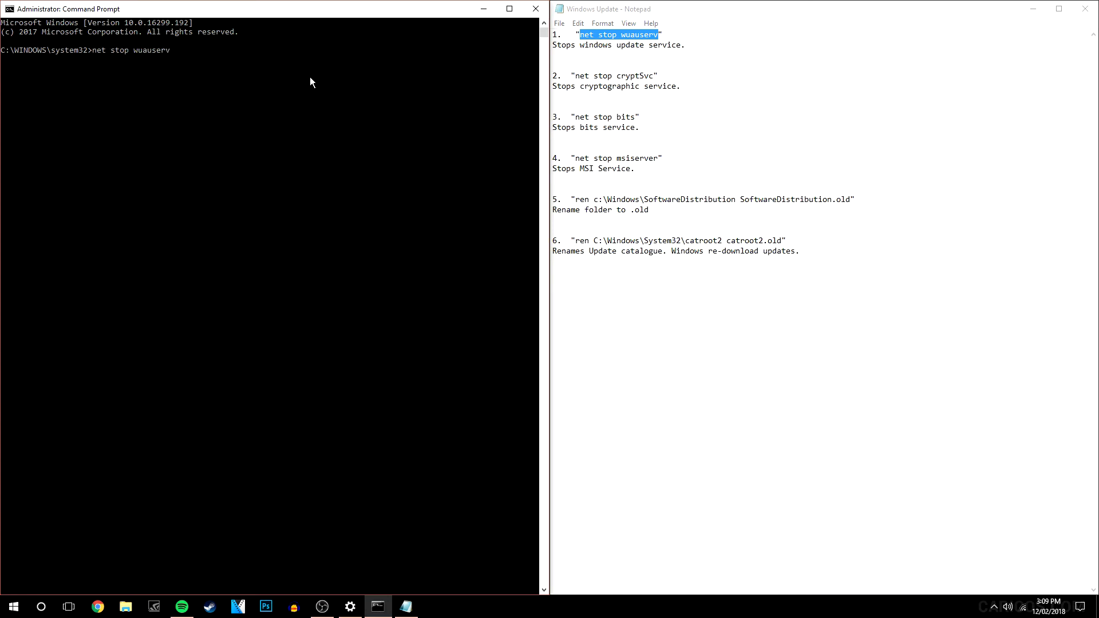
{"action": "key", "text": "enter"}
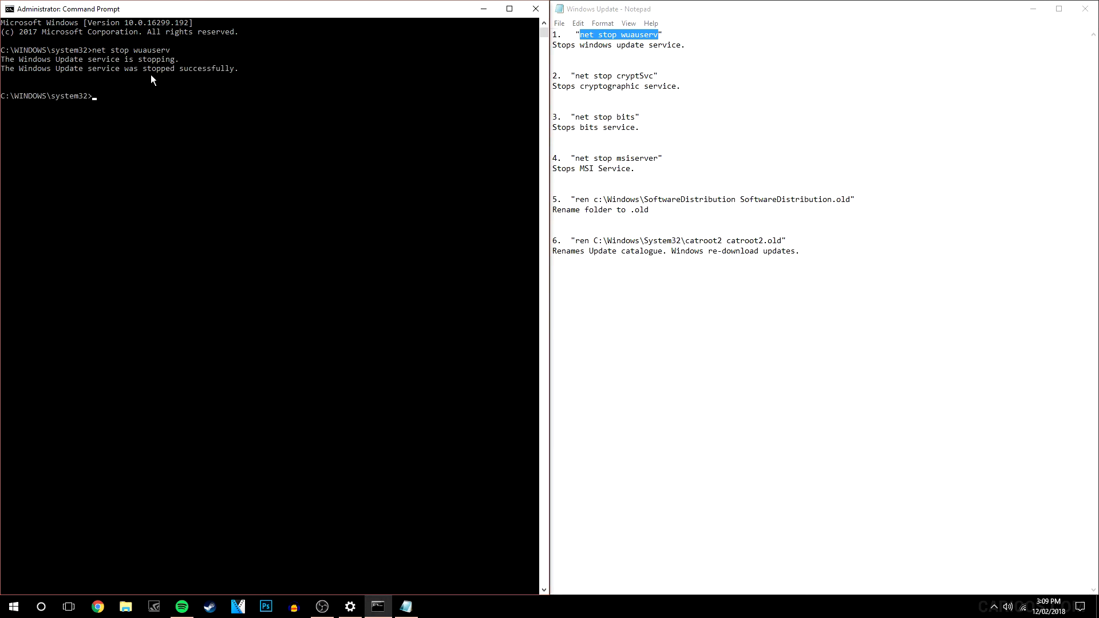
{"action": "mouse_move", "coordinate": [177, 85]}
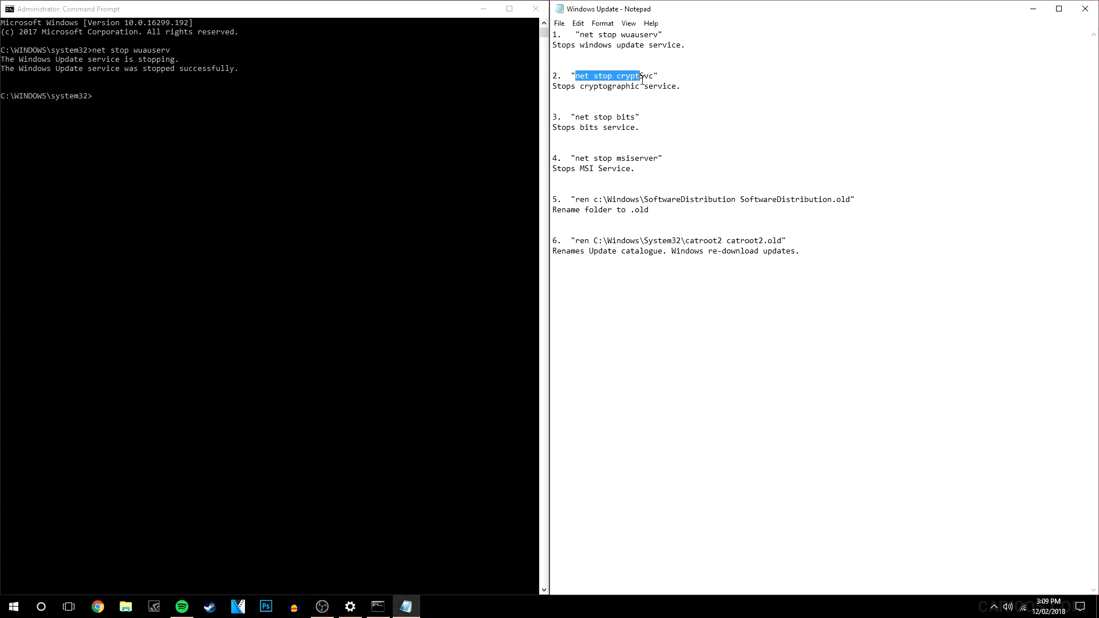
- Run 'net stop cryptSvc' to stop the Cryptographic service and copy the next command from the notes
{"action": "right_click", "coordinate": [606, 76]}
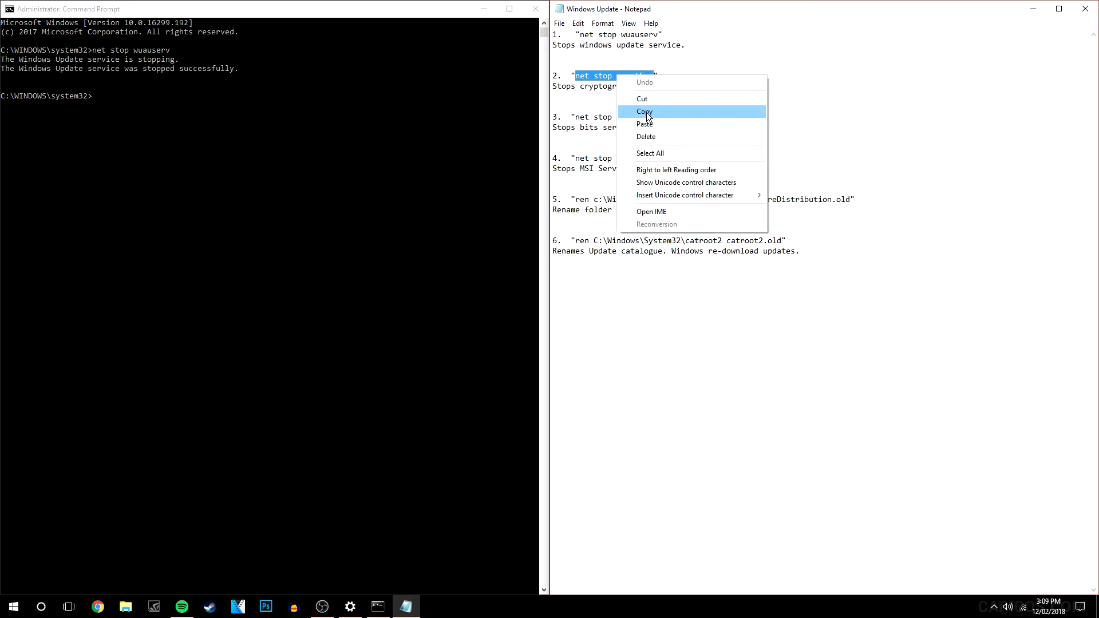
{"action": "left_click", "coordinate": [643, 112]}
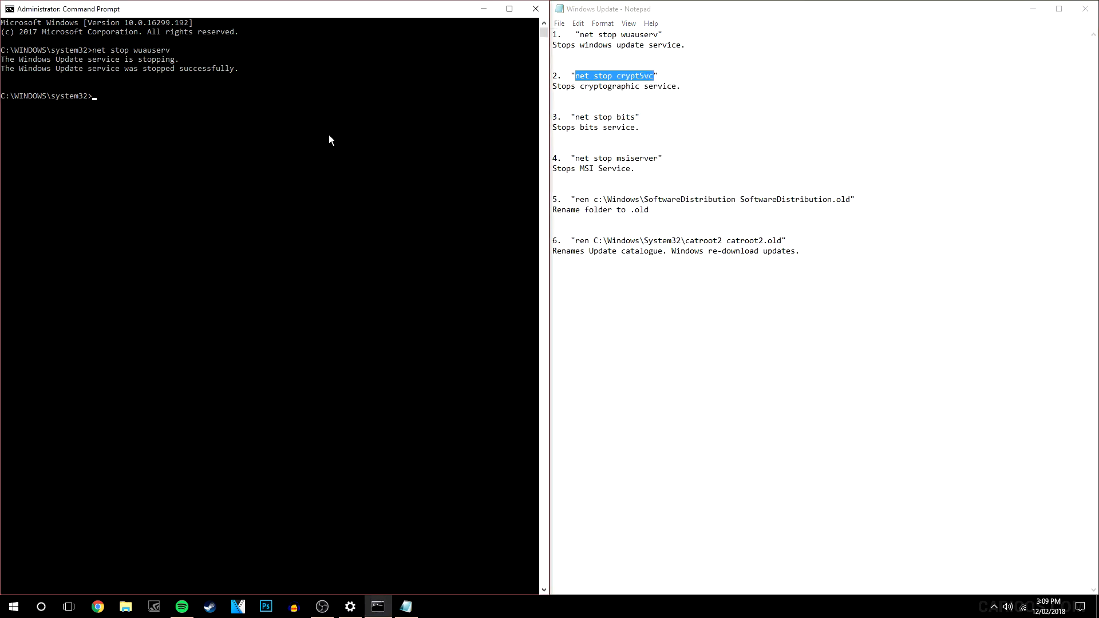
{"action": "type", "text": "net stop cryptSvc"}
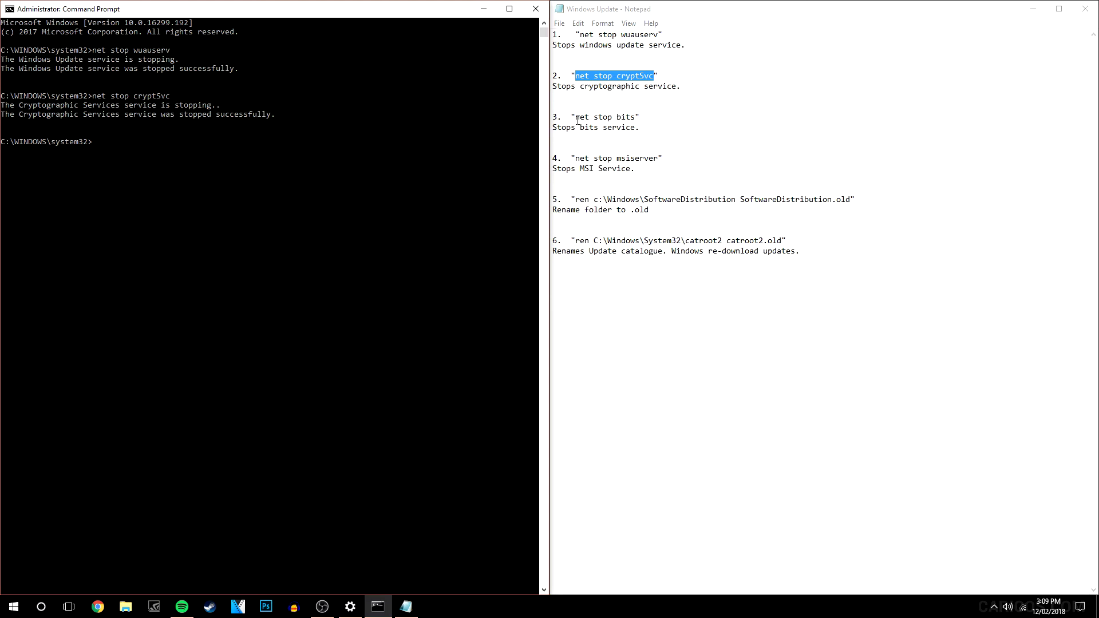
{"action": "right_click", "coordinate": [616, 158]}
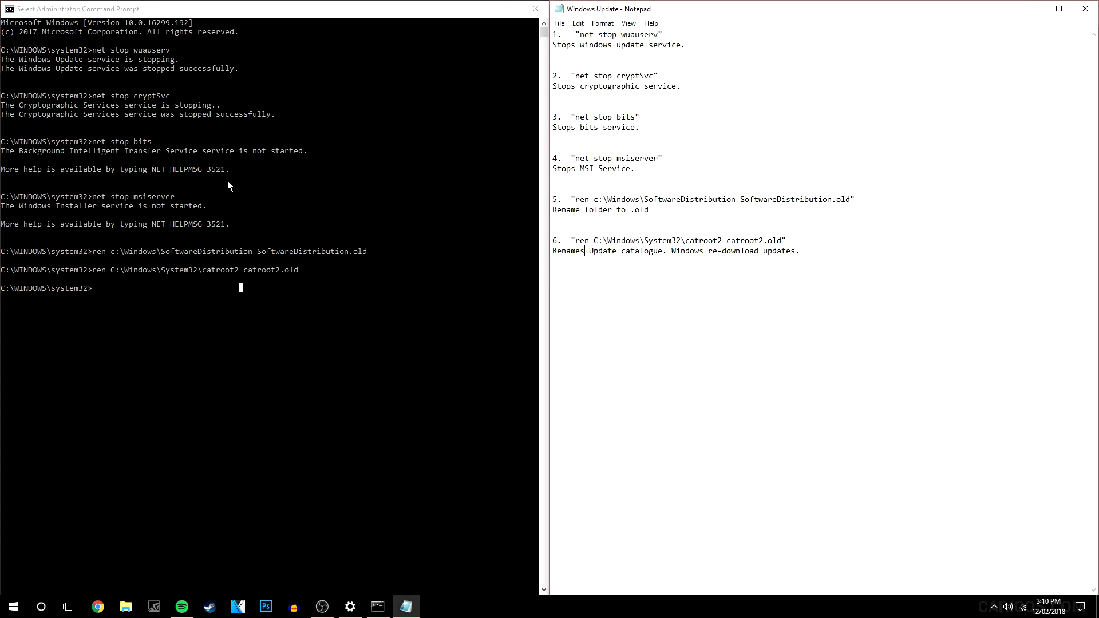
{"action": "mouse_move", "coordinate": [136, 155]}
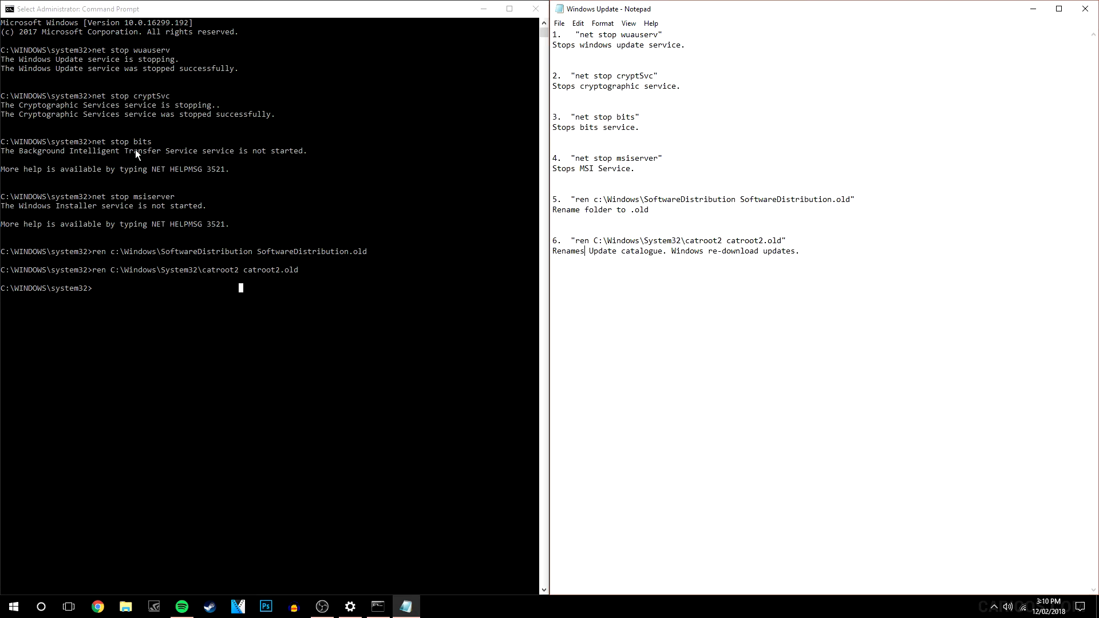
{"action": "mouse_move", "coordinate": [152, 96]}
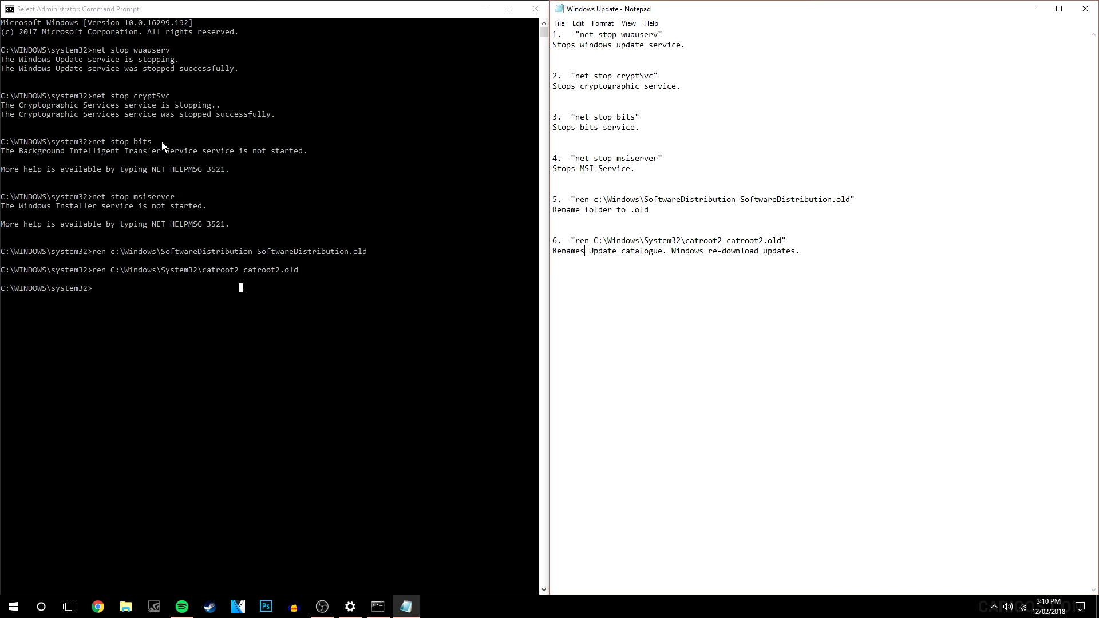
{"action": "mouse_move", "coordinate": [134, 208]}
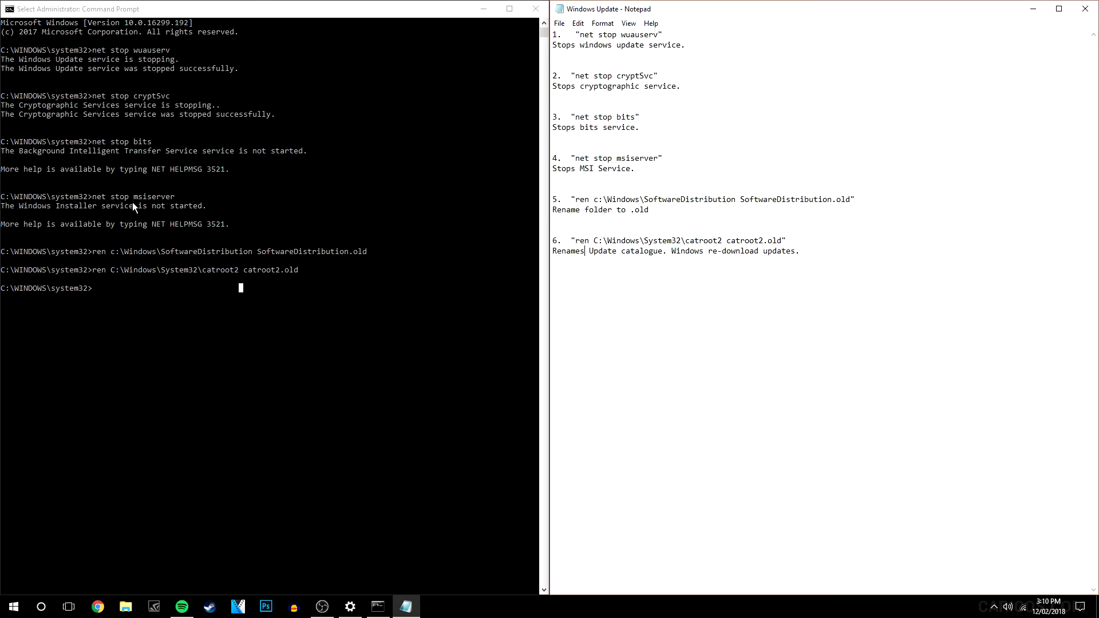
{"action": "mouse_move", "coordinate": [140, 210]}
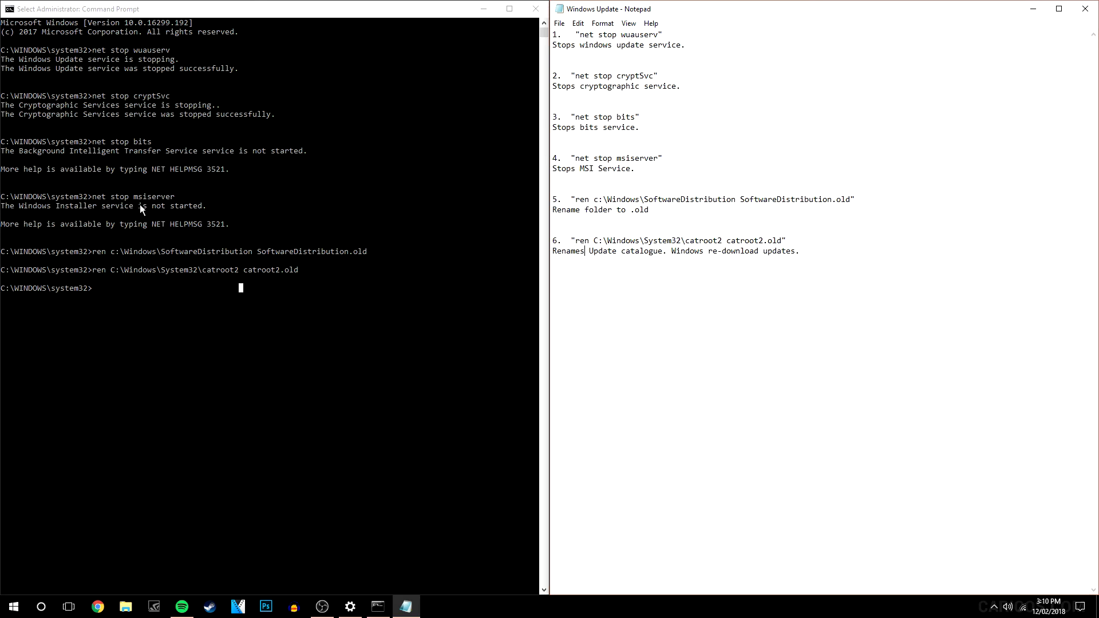
{"action": "mouse_move", "coordinate": [247, 278]}
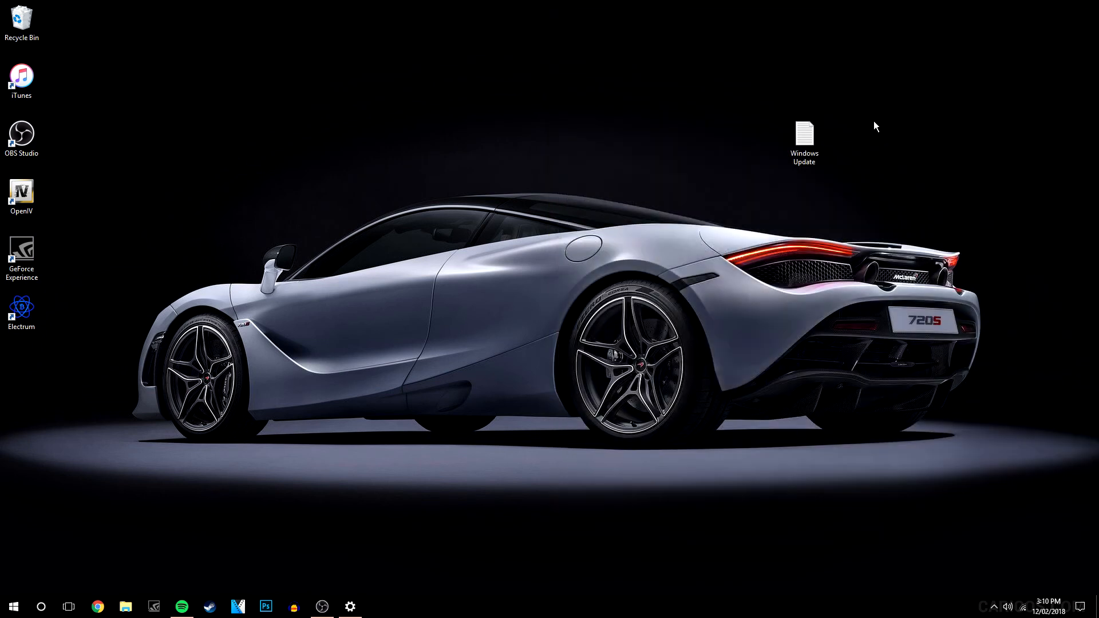
{"action": "mouse_move", "coordinate": [427, 251]}
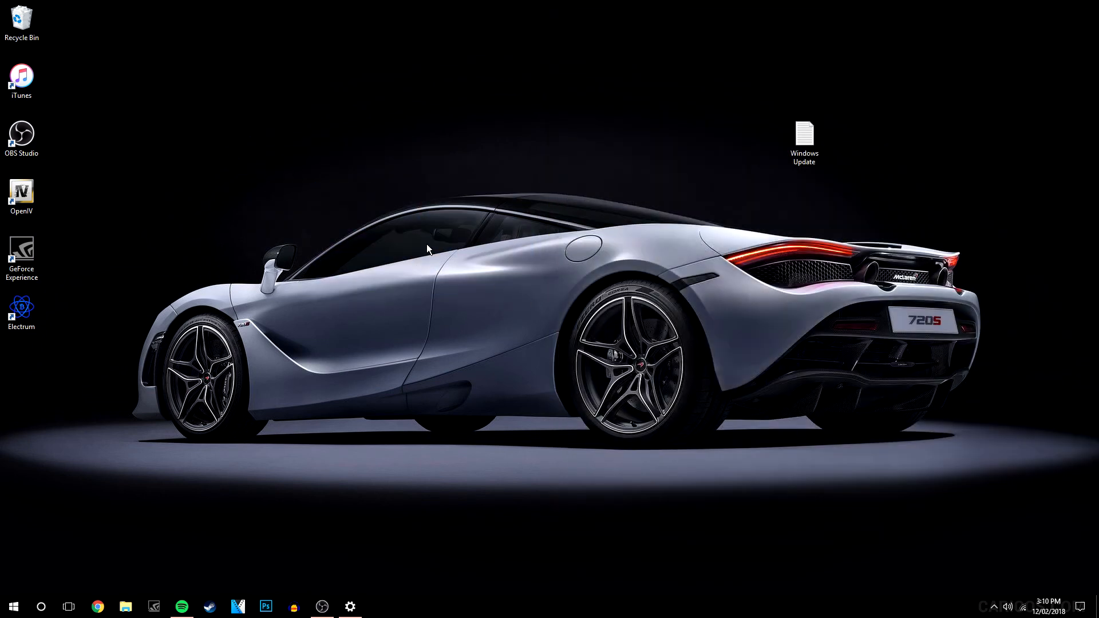
{"action": "mouse_move", "coordinate": [313, 343]}
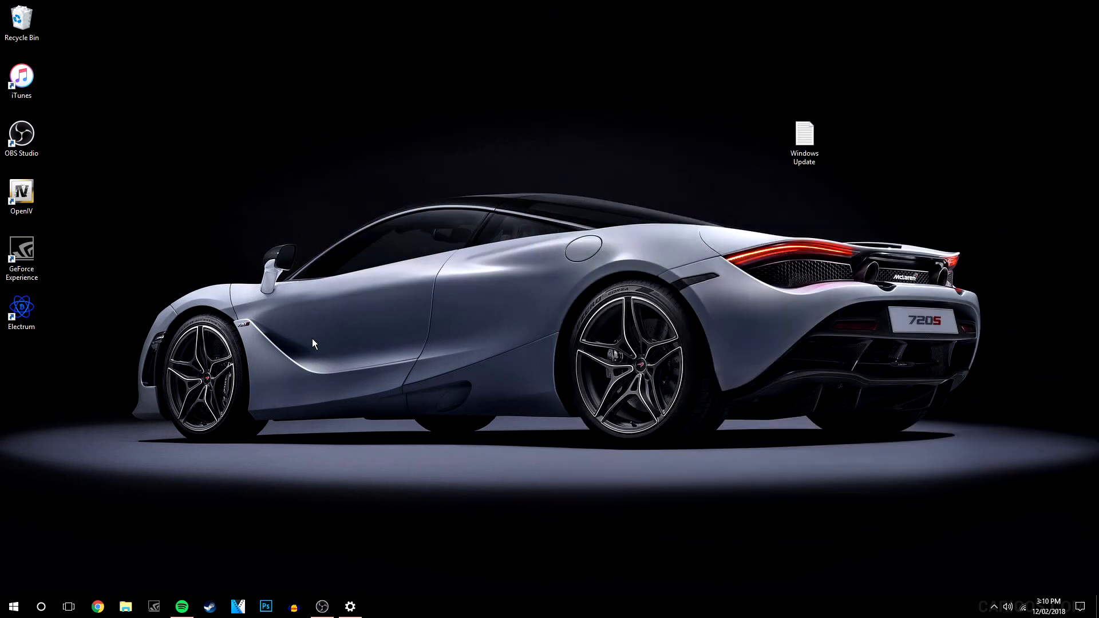
{"action": "mouse_move", "coordinate": [60, 461]}
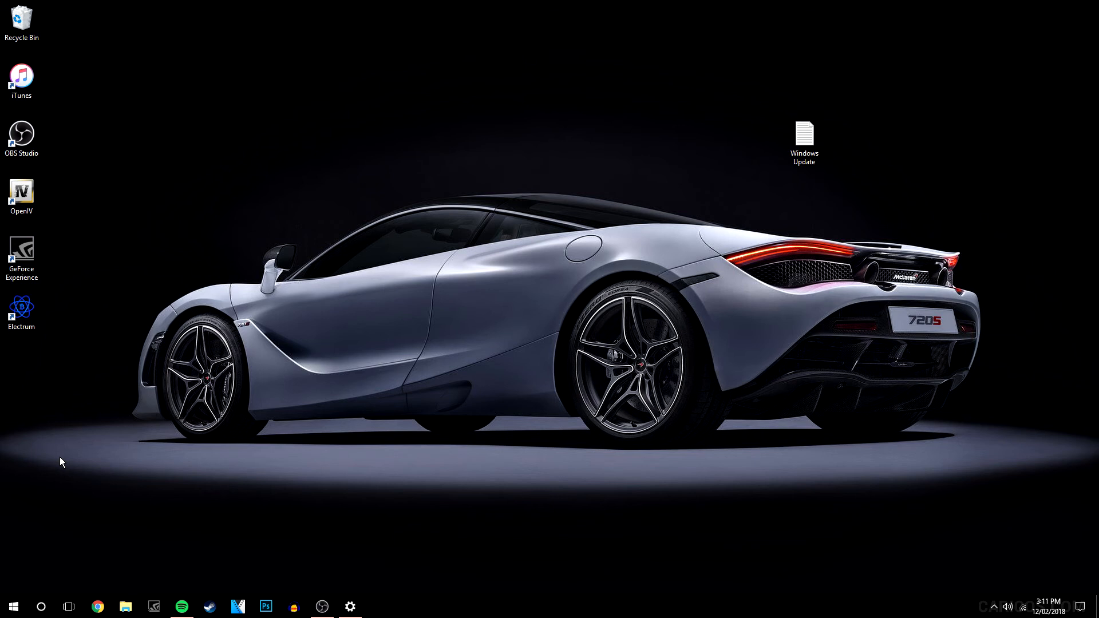
{"action": "mouse_move", "coordinate": [52, 441]}
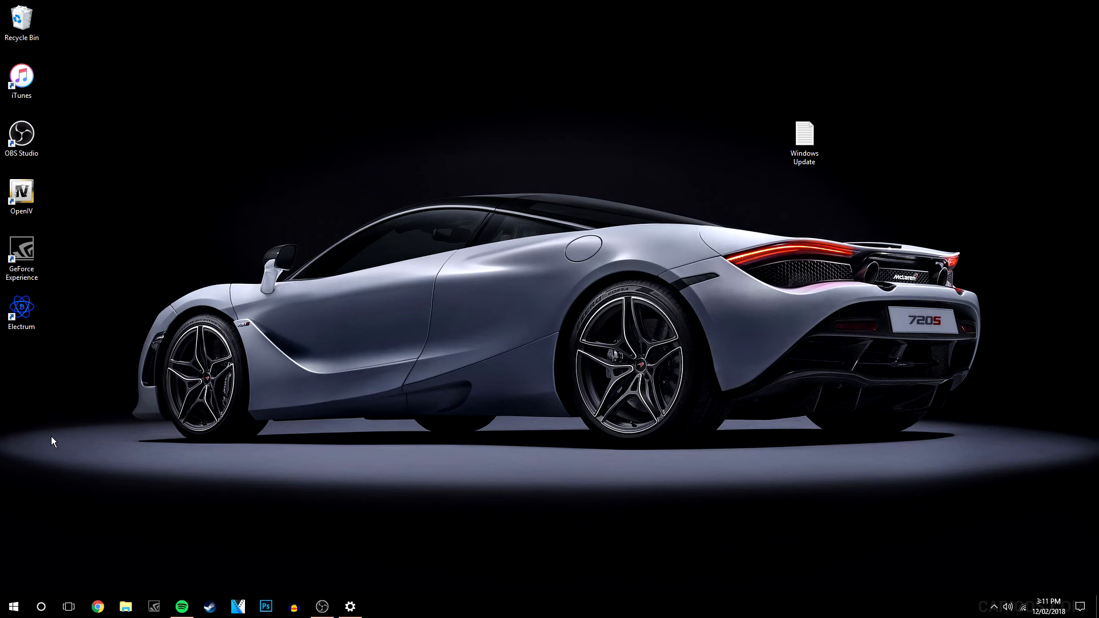
{"action": "mouse_move", "coordinate": [361, 566]}
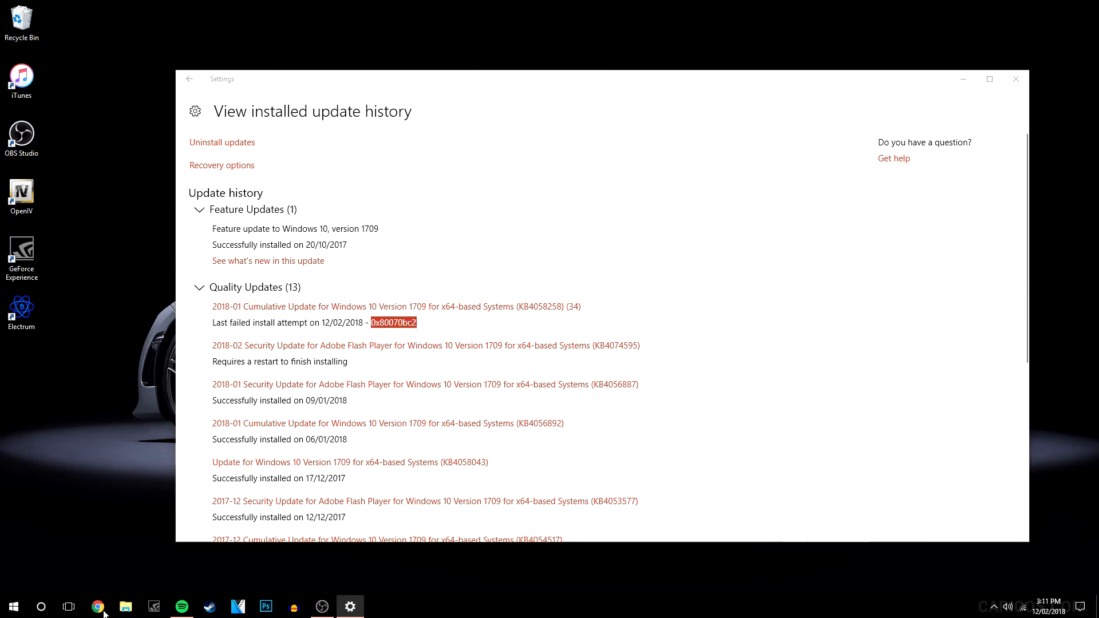
- Switch to Chrome from the taskbar to search the error code 0x80070bc2
{"action": "left_click", "coordinate": [98, 607]}
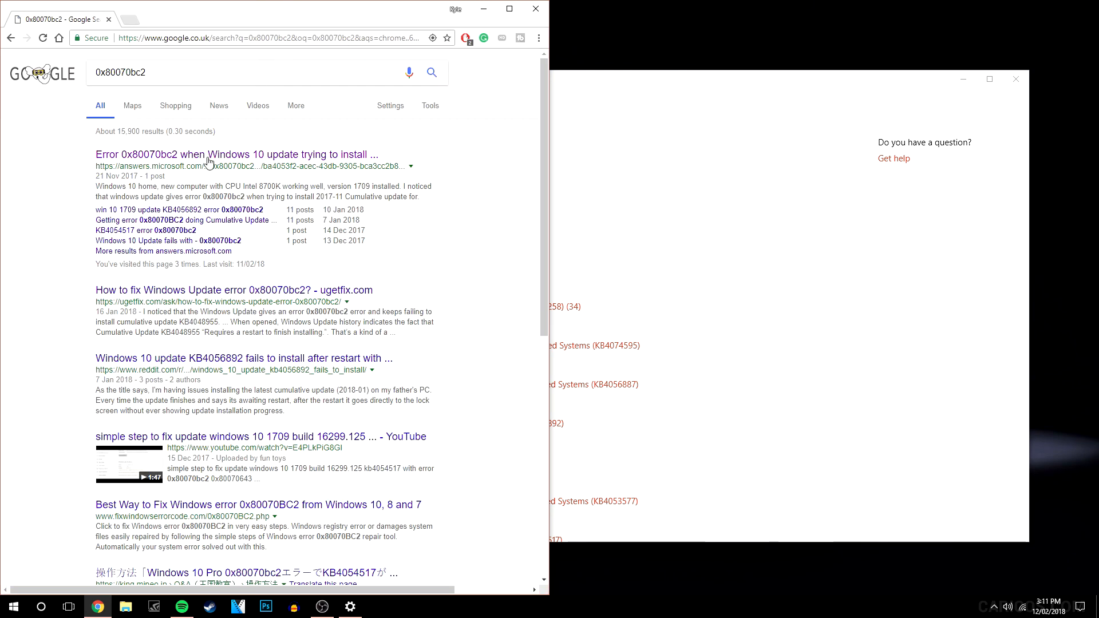
- Scroll through Google's results for 0x80070bc2, led by the Microsoft Answers thread
{"action": "scroll", "scroll_direction": "down", "scroll_amount": 3}
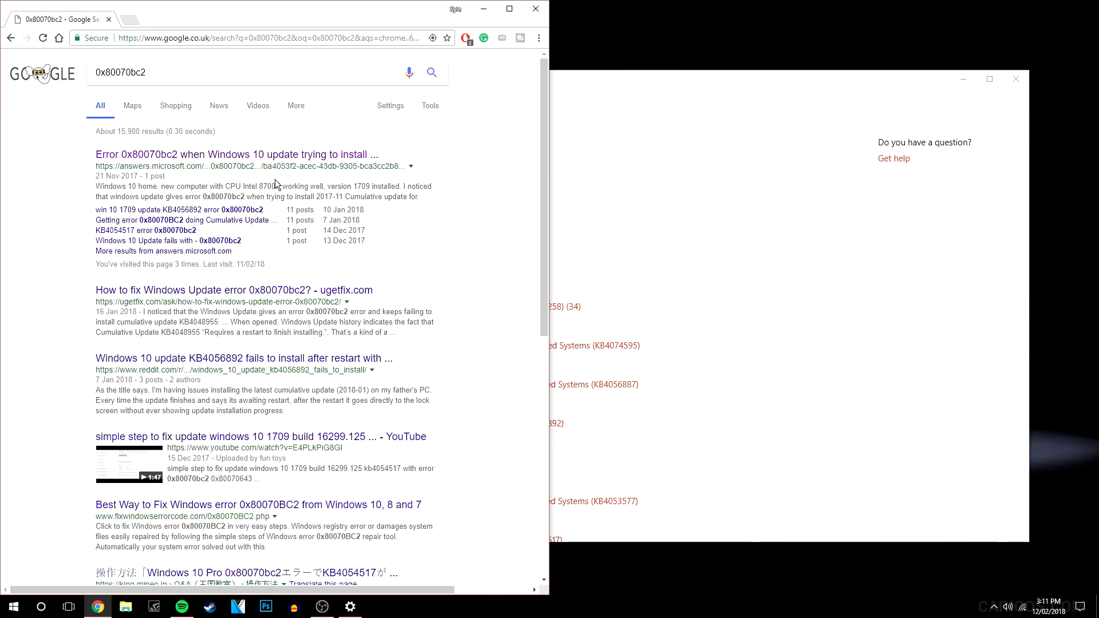
{"action": "mouse_move", "coordinate": [372, 196]}
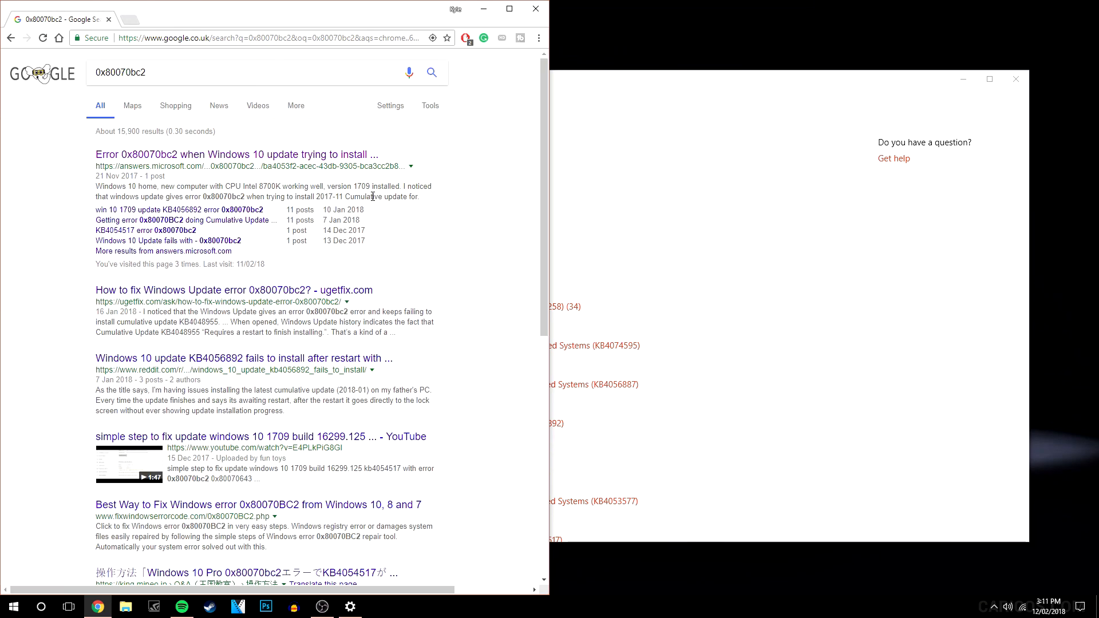